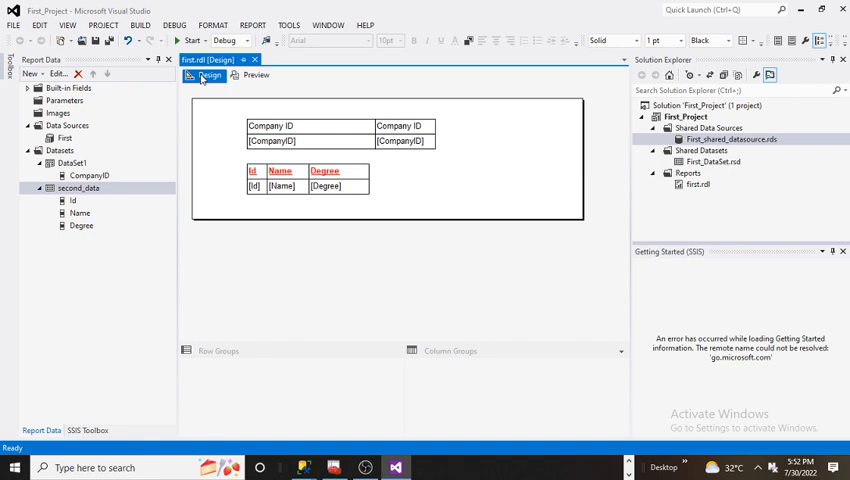
mouse_move(305, 467)
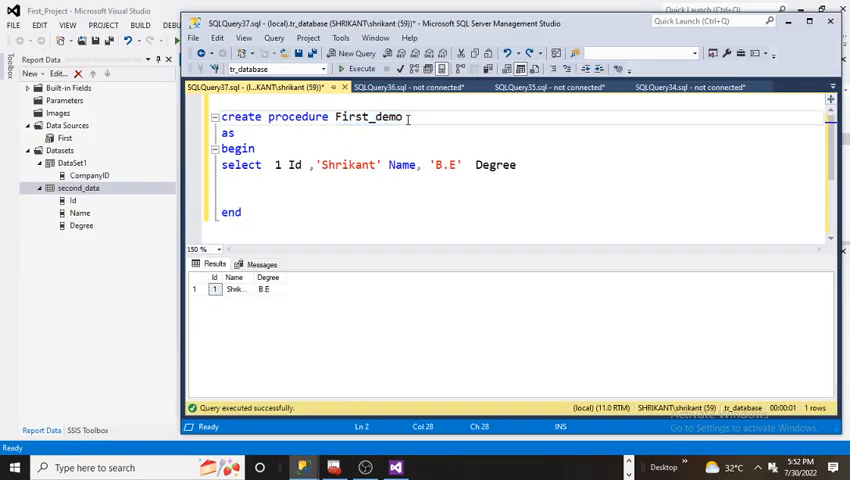
text(())
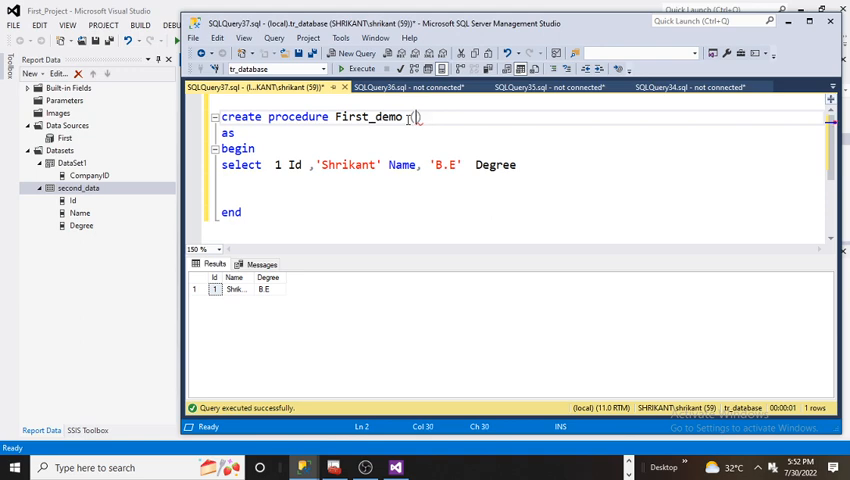
text(@id int)
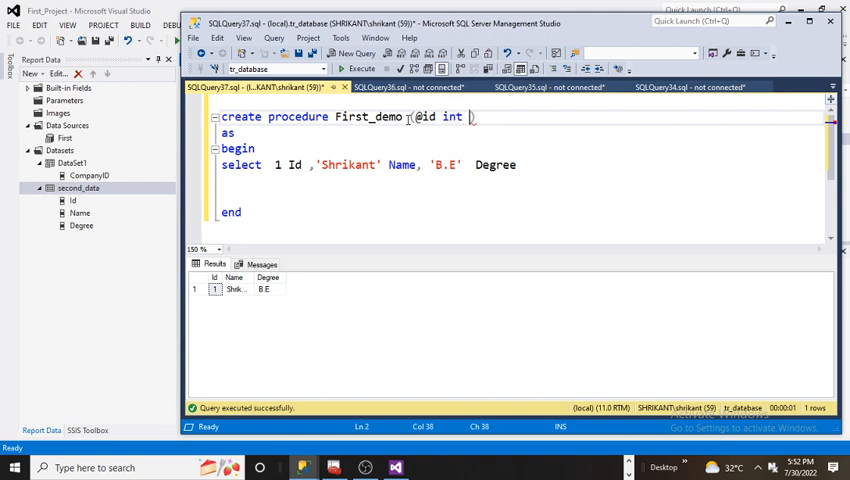
text(,)
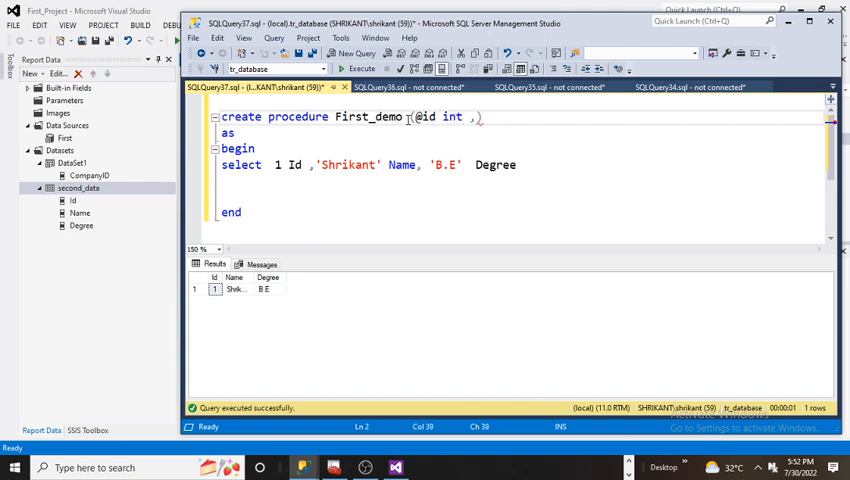
text(@name v)
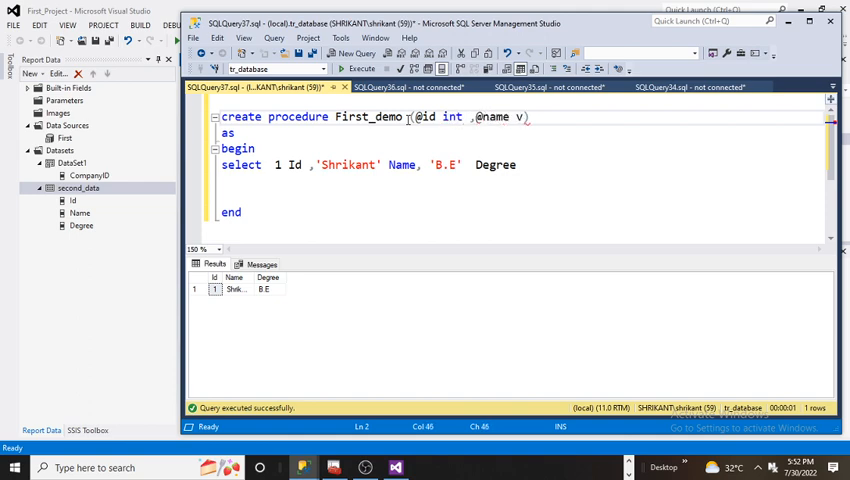
text(archar(2))
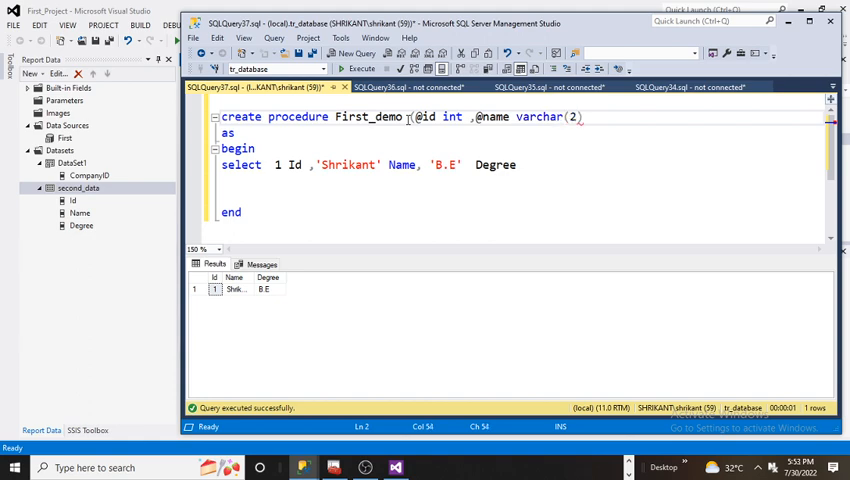
text(00) ,))
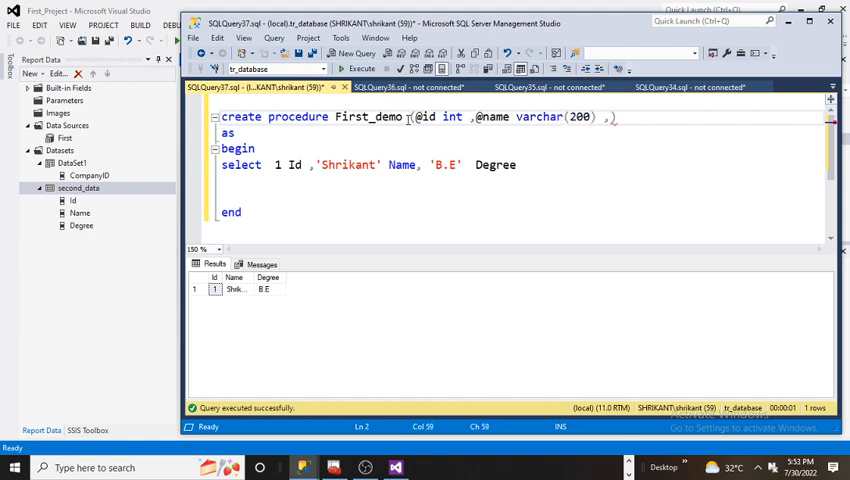
text(@D)
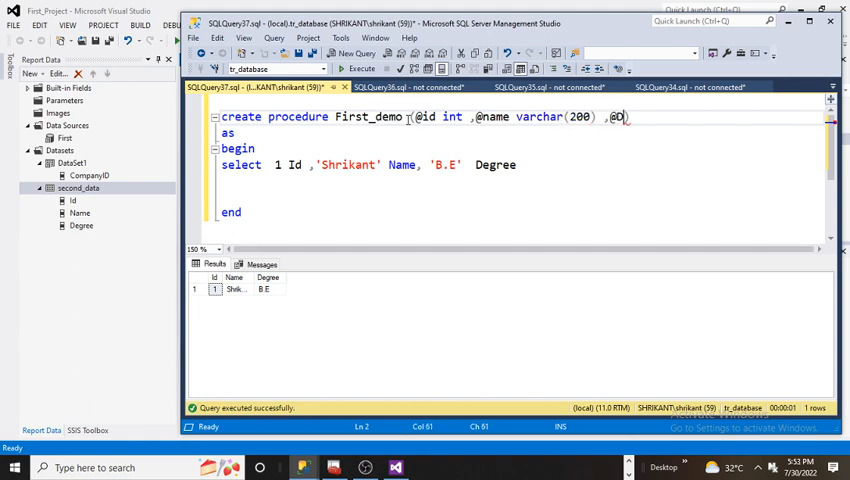
text(egree)
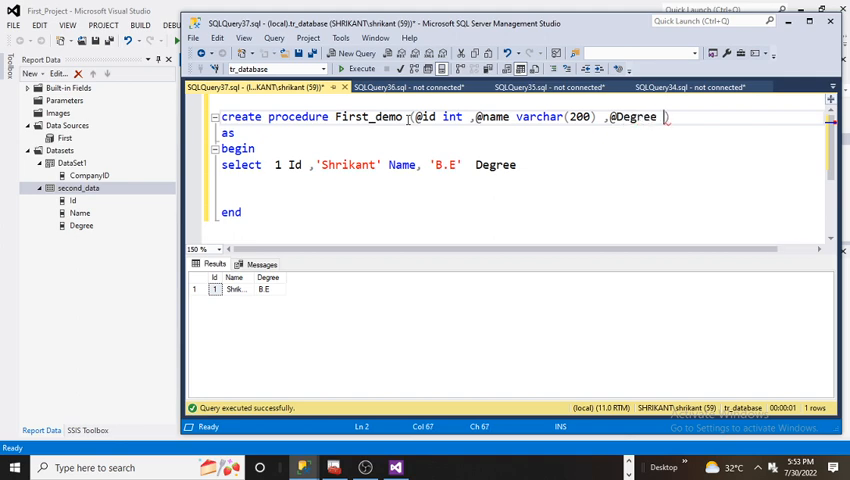
text(varch())
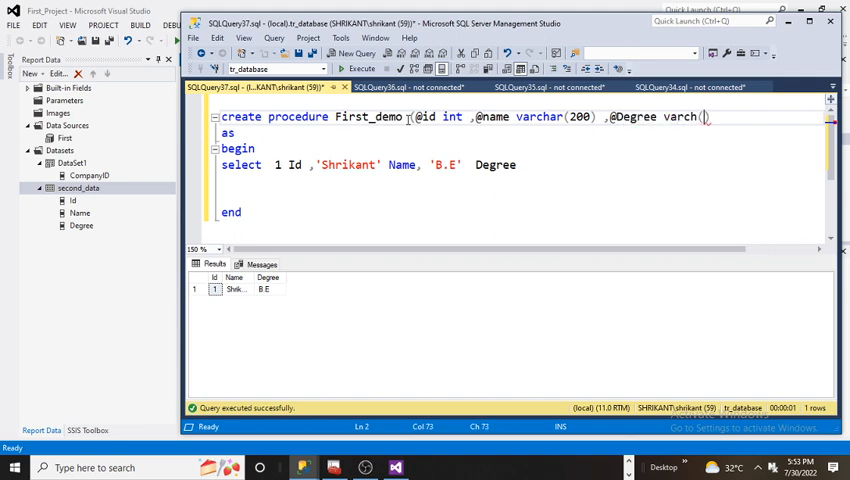
text(200))
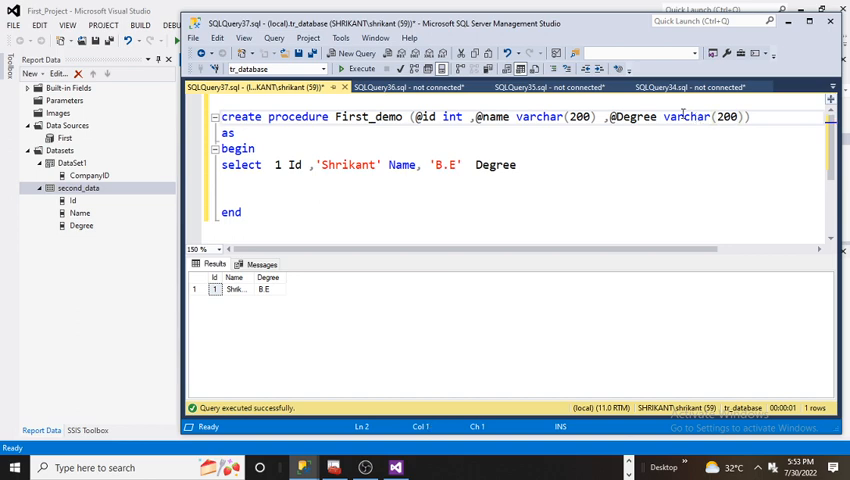
double_click(492, 117)
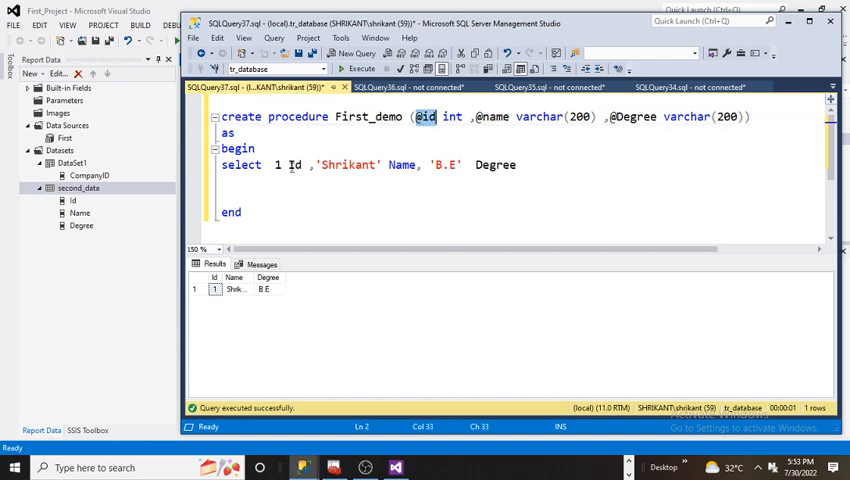
double_click(491, 117)
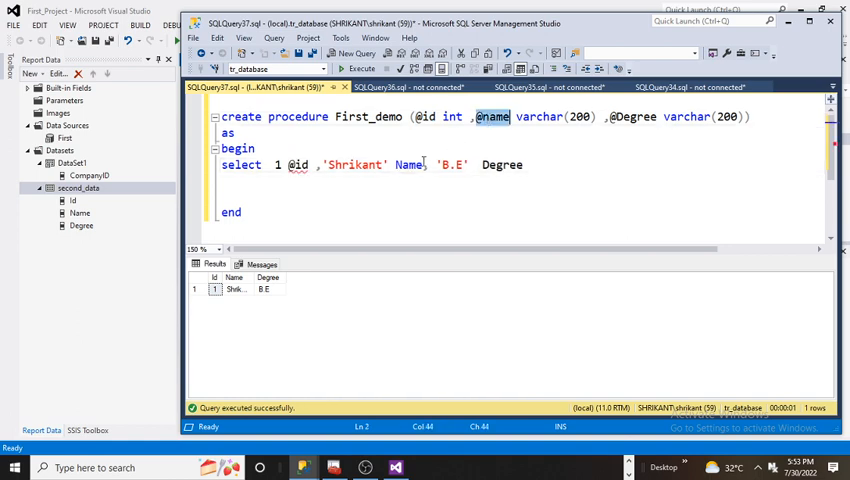
double_click(354, 165)
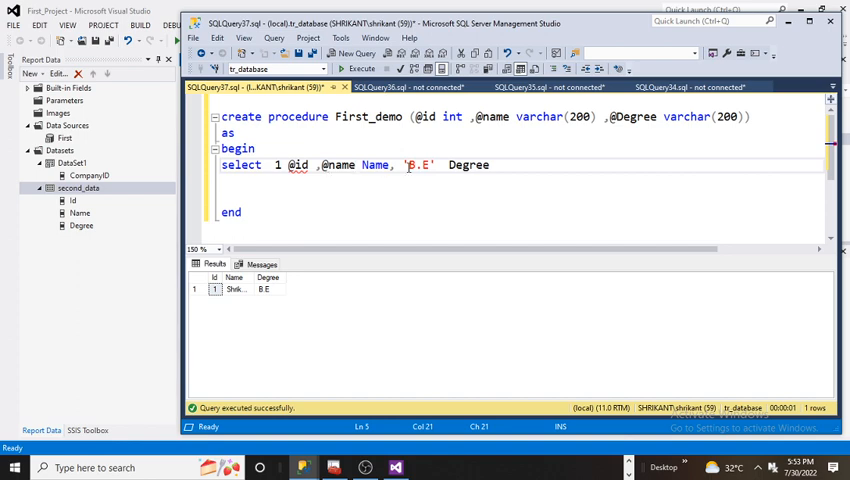
double_click(632, 117)
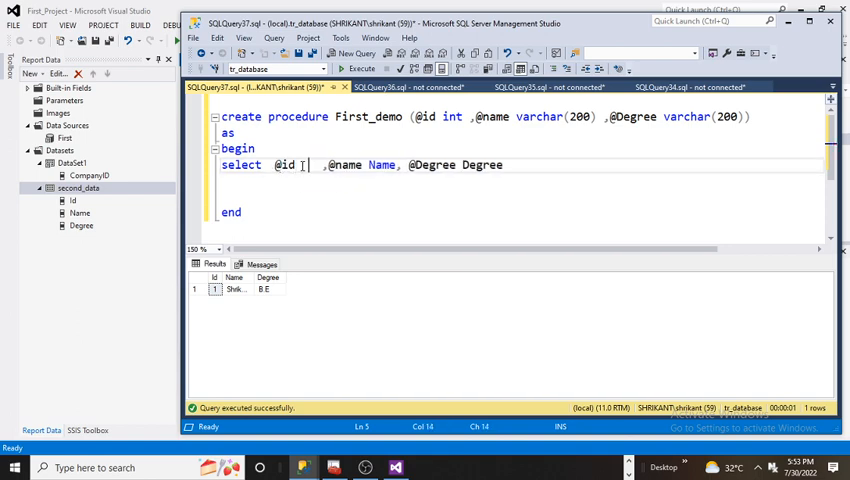
text(id)
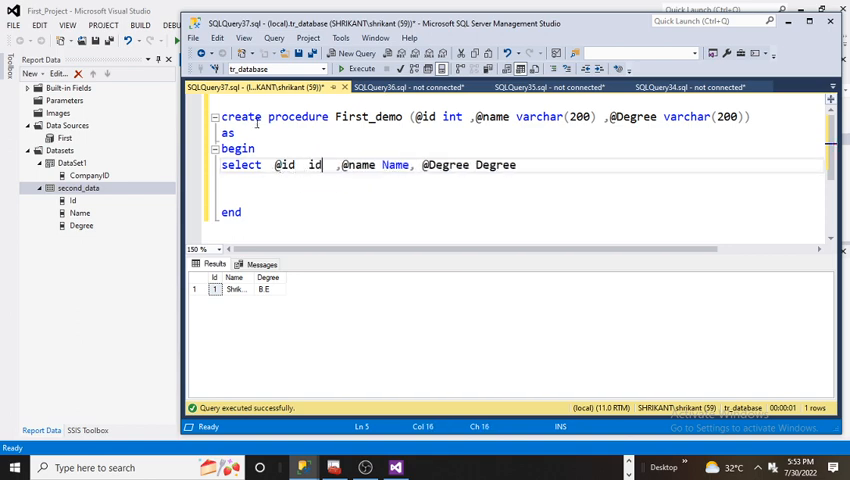
key(ctrl+a)
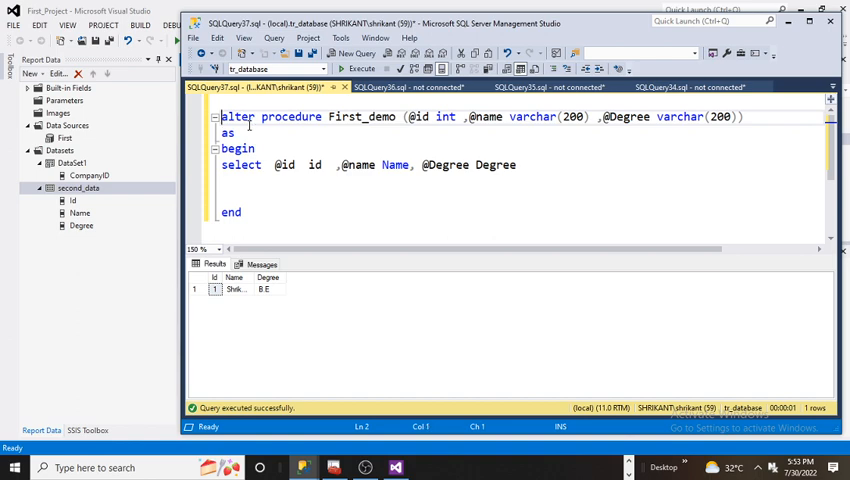
Execute the altered First_demo script, then switch back to the Visual Studio report project
key(ctrl+a)
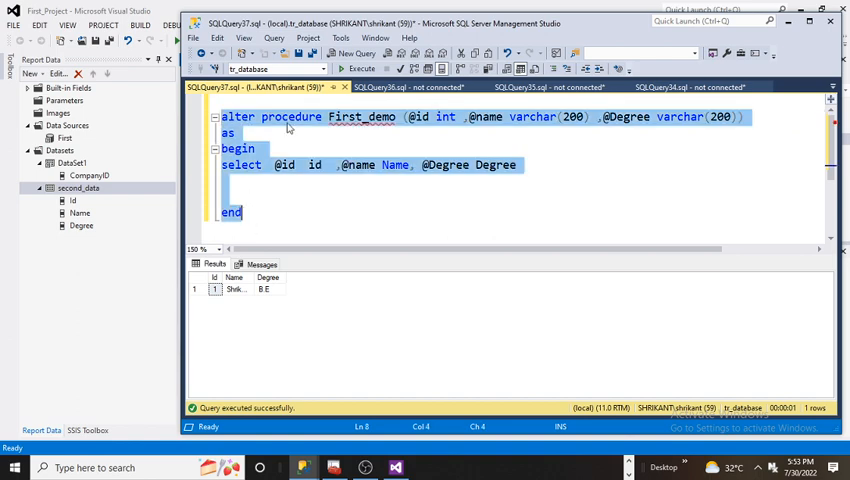
click(358, 67)
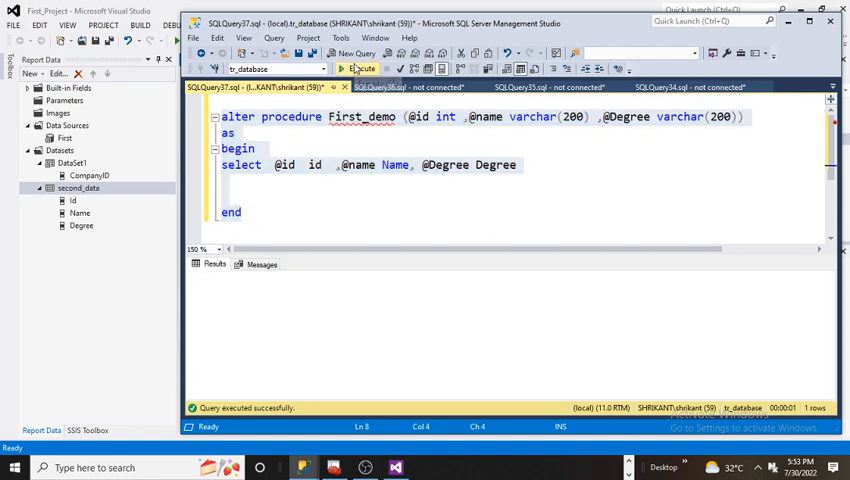
click(357, 68)
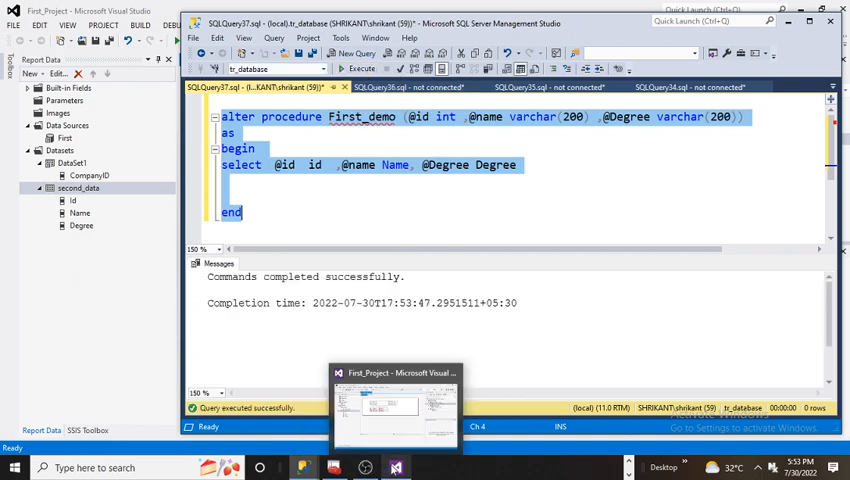
click(394, 407)
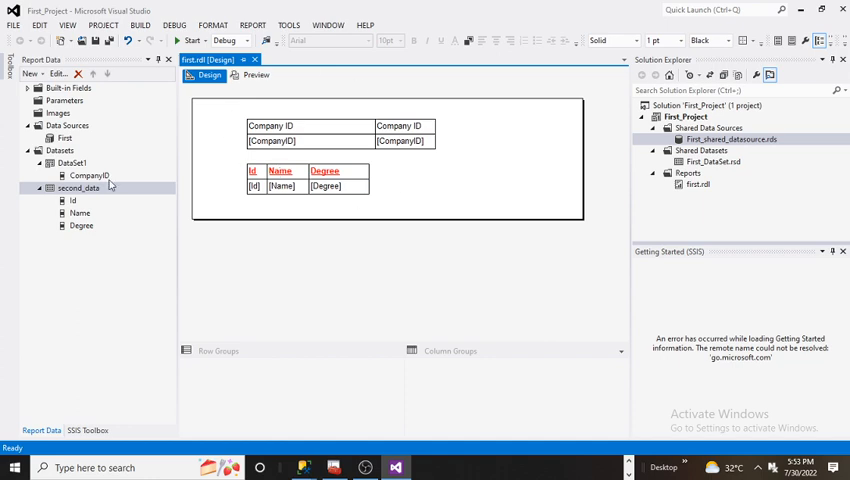
mouse_move(111, 189)
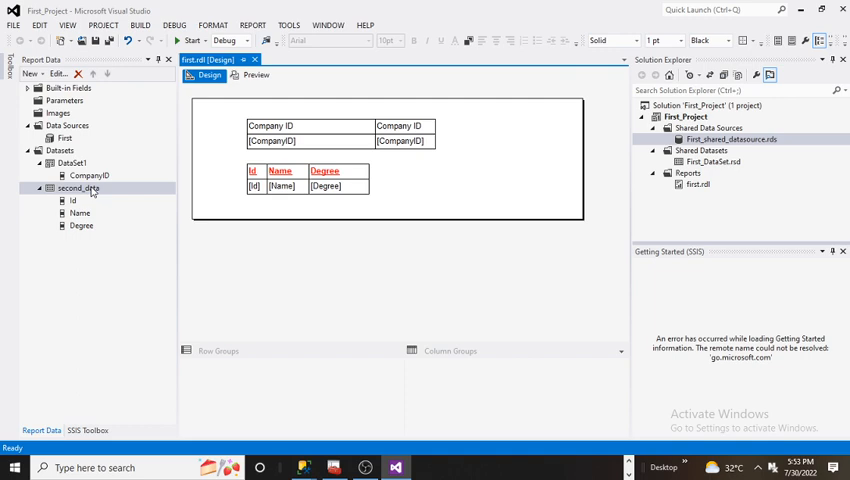
click(42, 188)
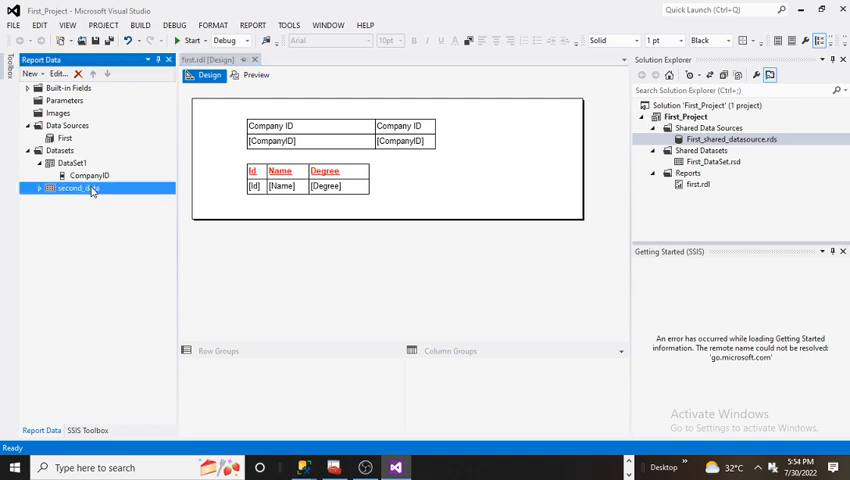
Review second_data's Fields, Options and Parameters pages in Dataset Properties
double_click(78, 188)
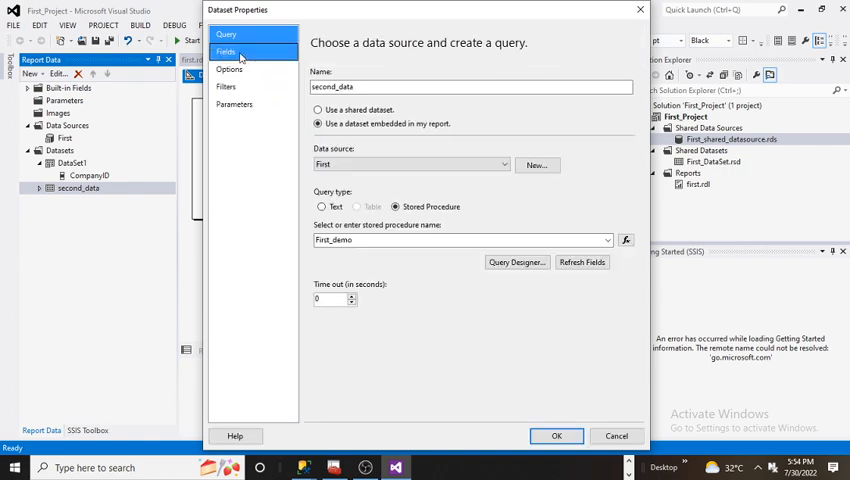
click(226, 51)
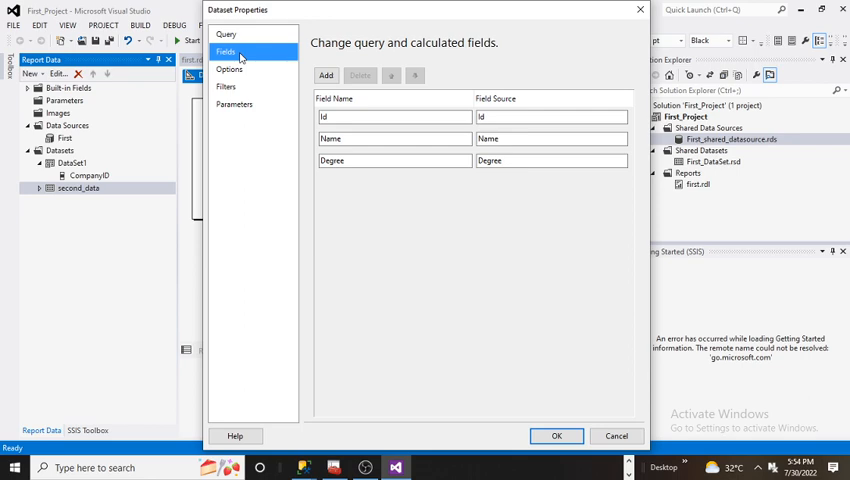
click(230, 69)
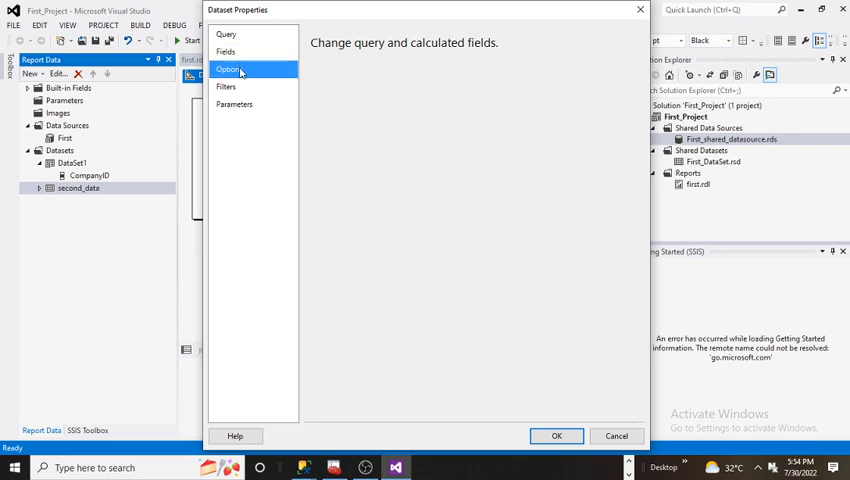
click(234, 104)
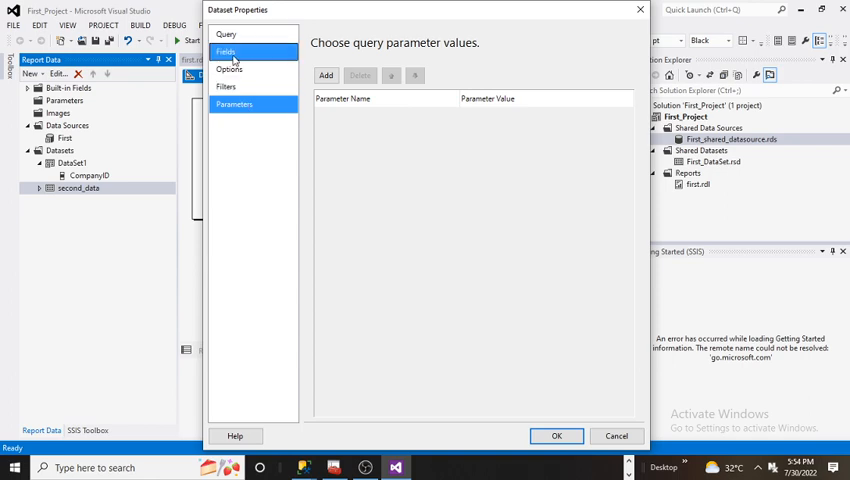
click(226, 51)
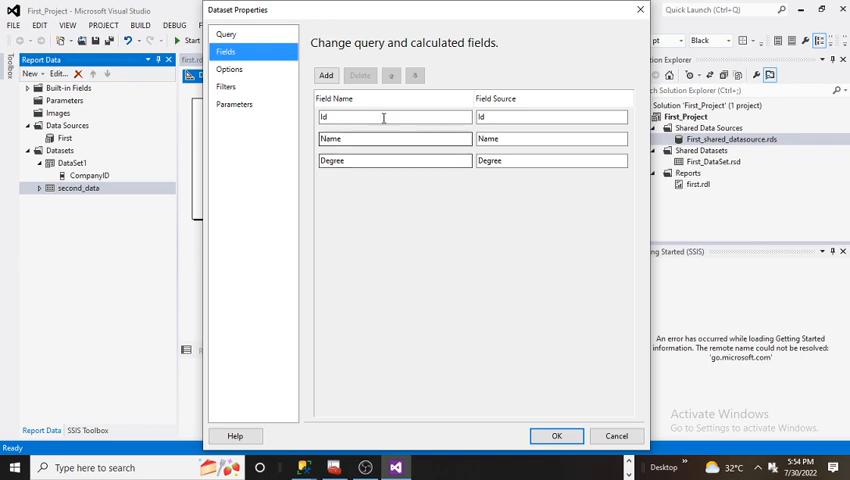
Return to the Query page and launch the Query Designer for First_demo
click(227, 33)
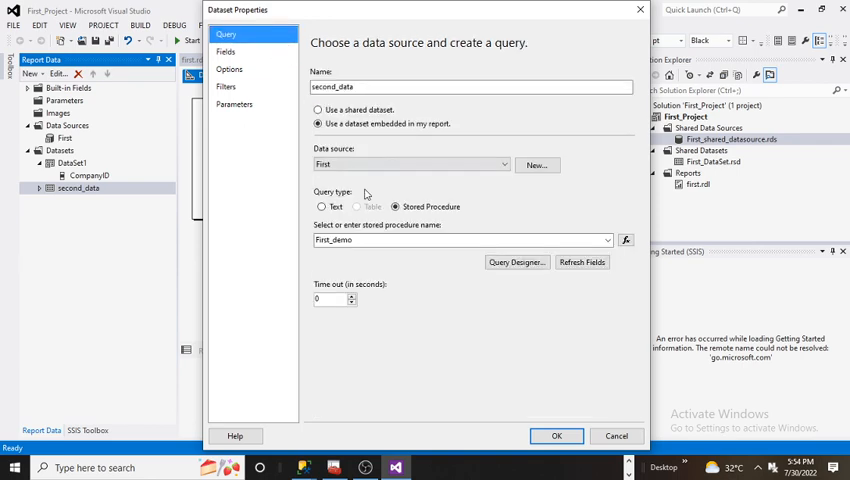
click(516, 262)
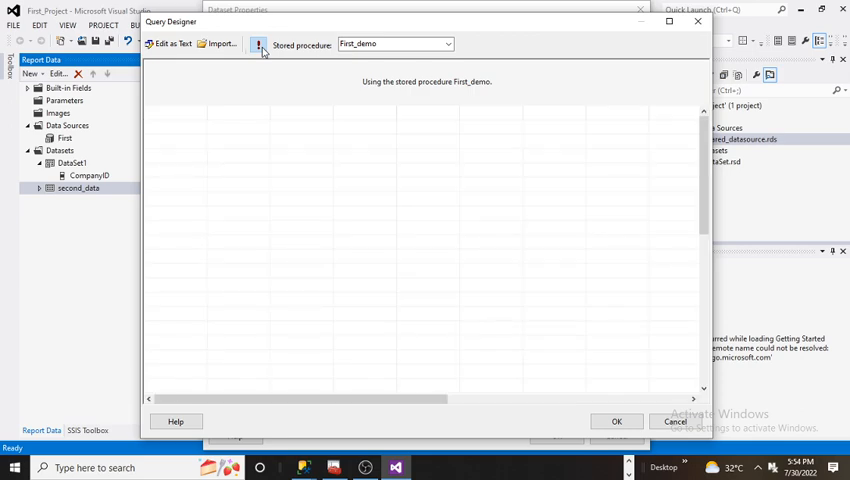
click(258, 44)
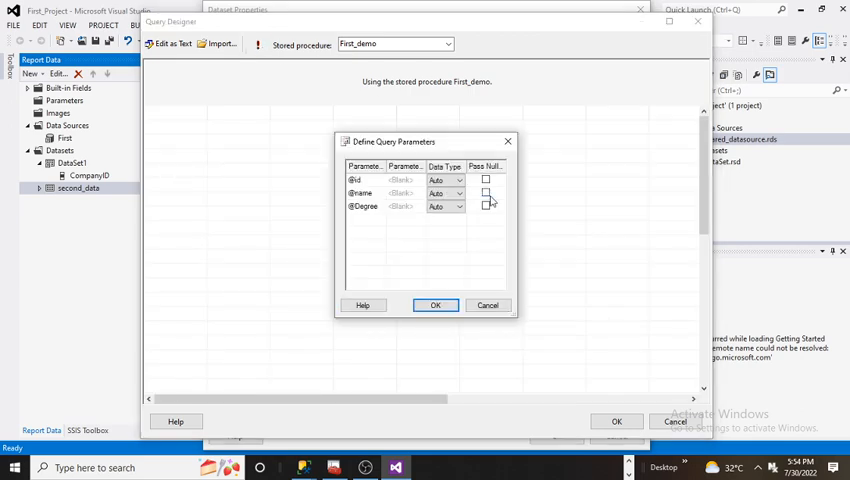
click(485, 192)
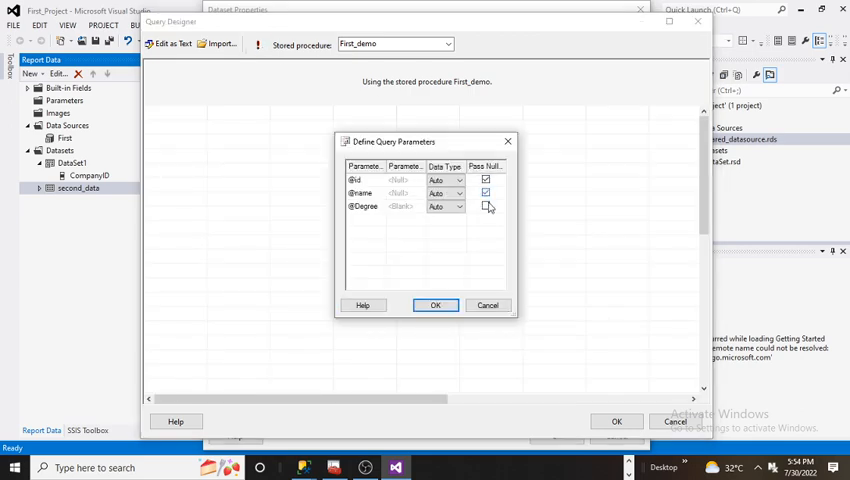
click(486, 207)
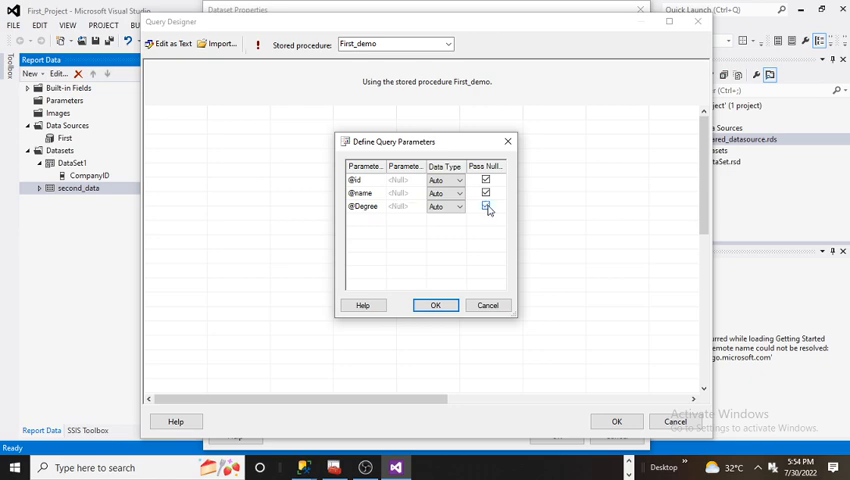
click(435, 305)
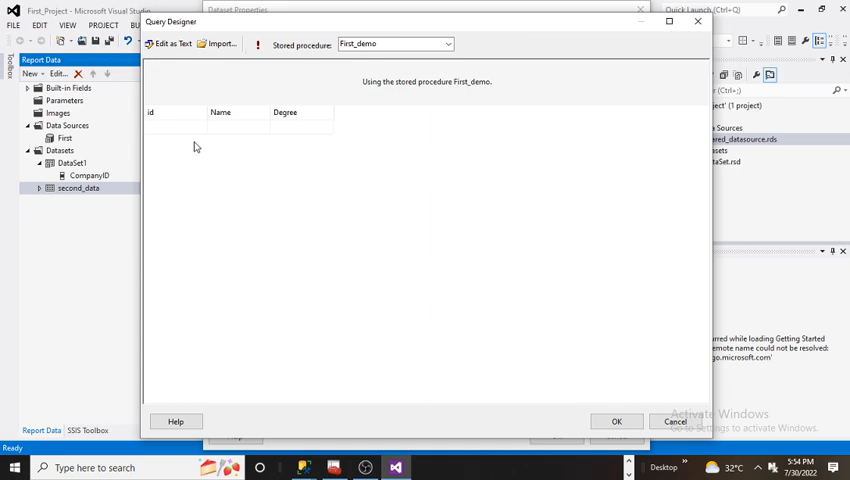
mouse_move(628, 413)
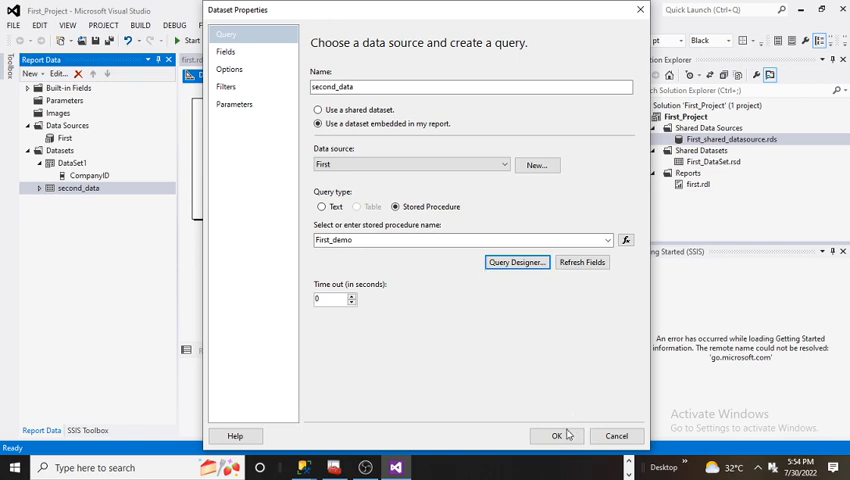
click(556, 435)
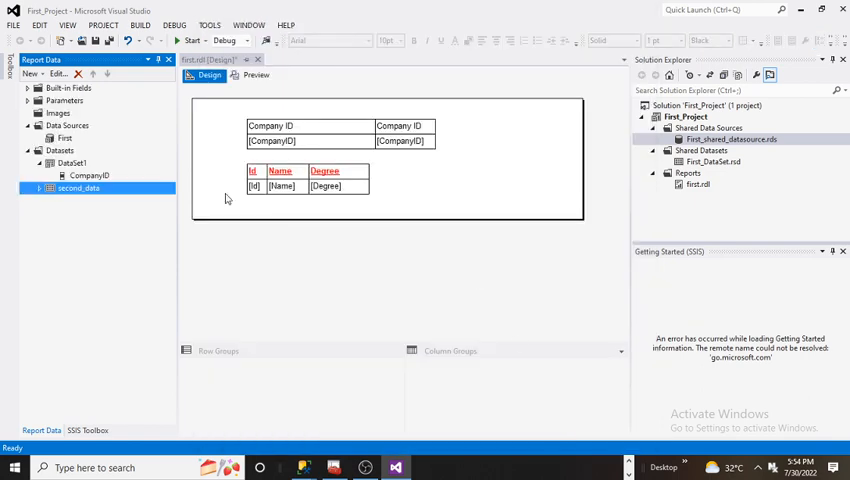
click(36, 188)
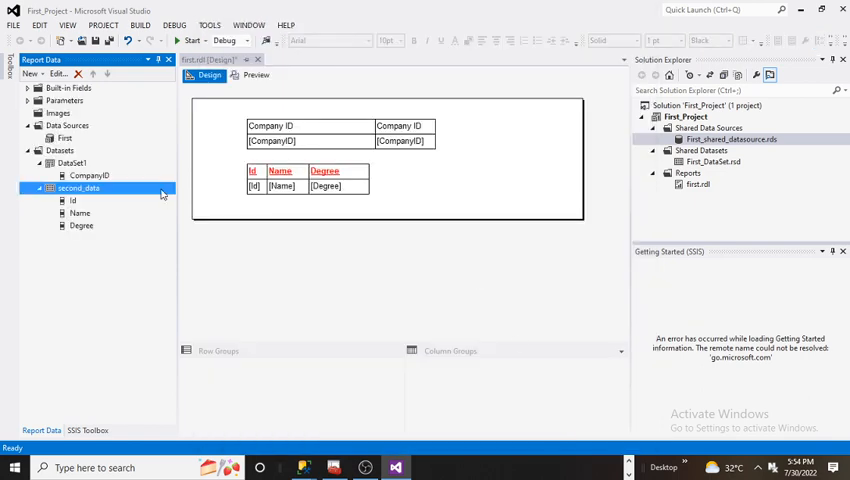
double_click(78, 188)
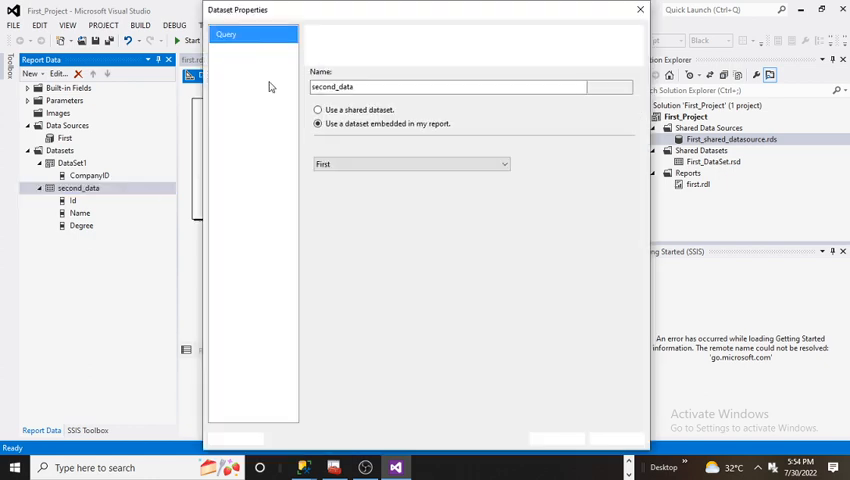
click(234, 105)
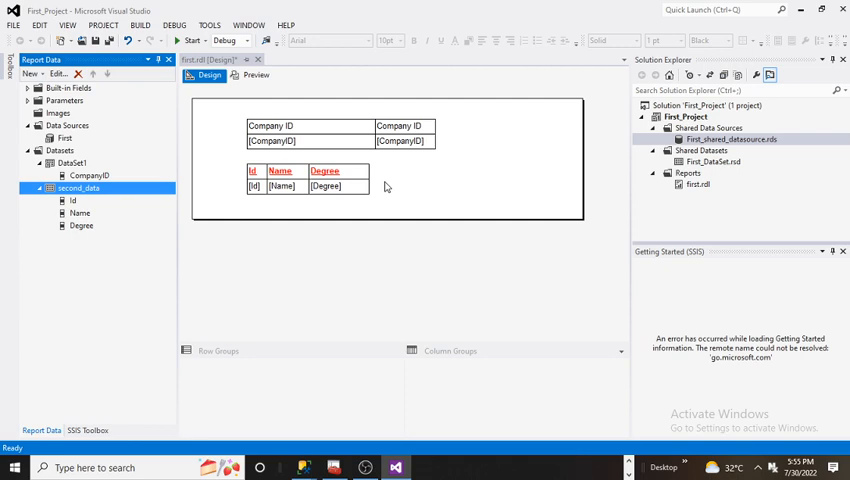
Preview the report with parameters id 1, name Shrikant and Degree 'batchler of Engg'
click(255, 75)
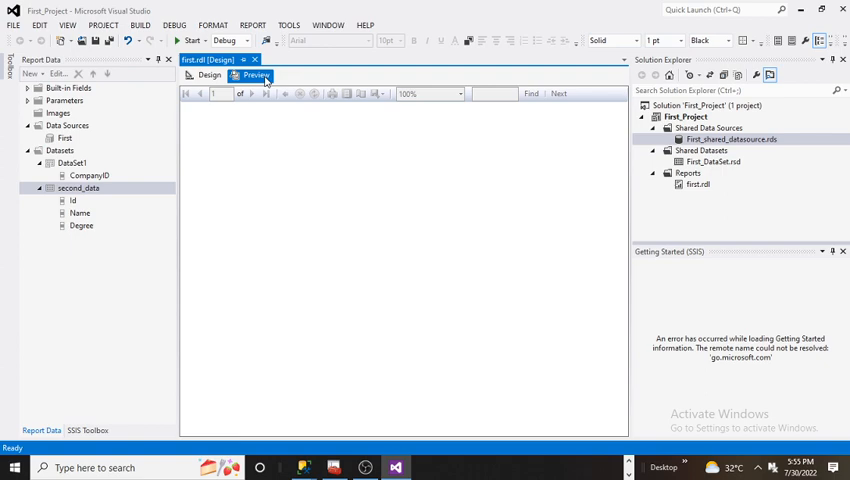
click(254, 75)
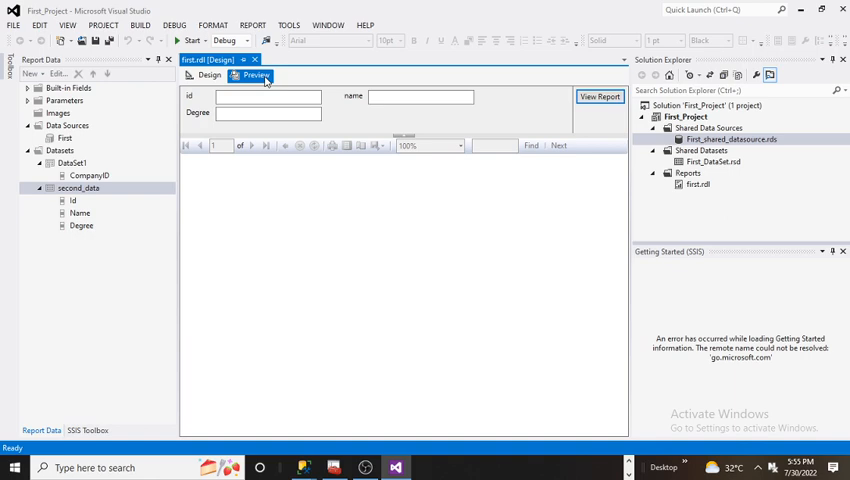
click(267, 96)
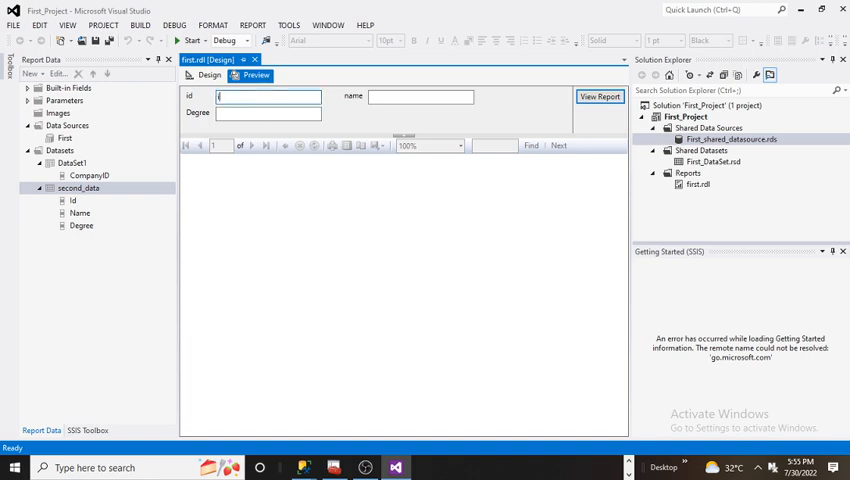
click(420, 96)
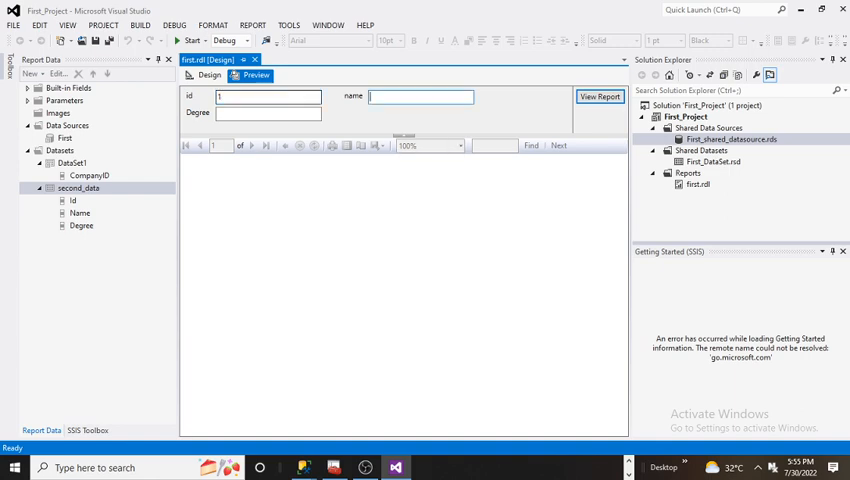
text(Shrikant)
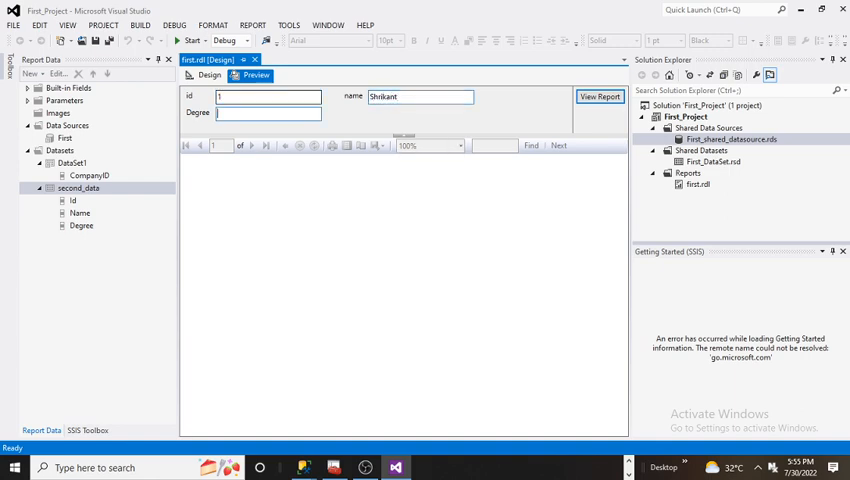
text(ba)
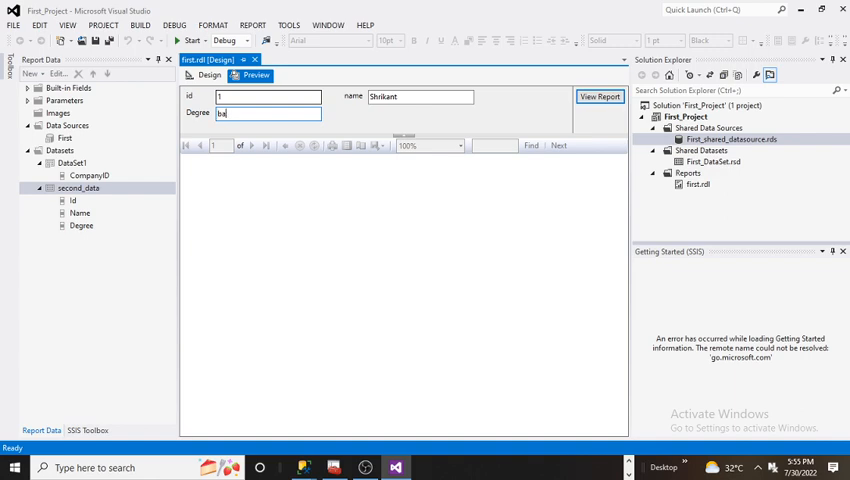
text(tch)
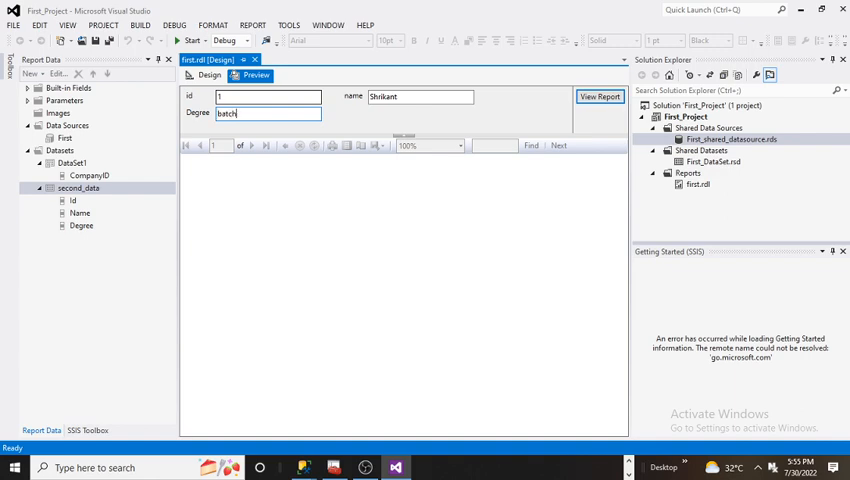
text(er of En)
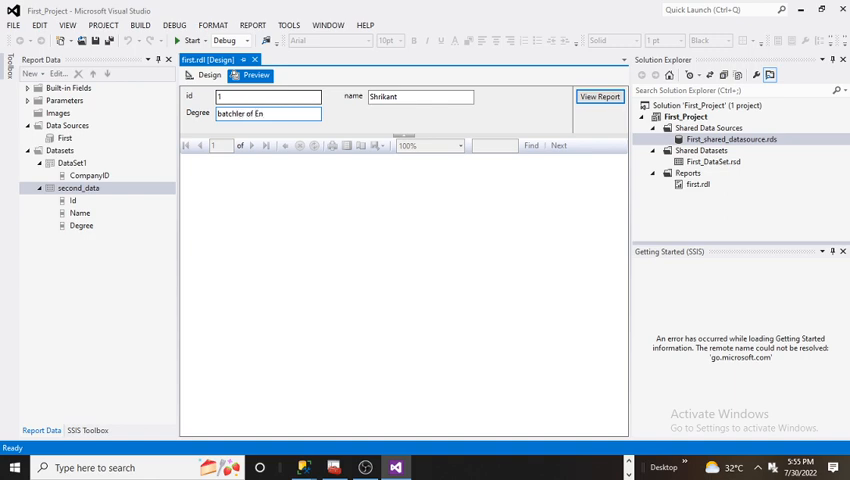
text(gg)
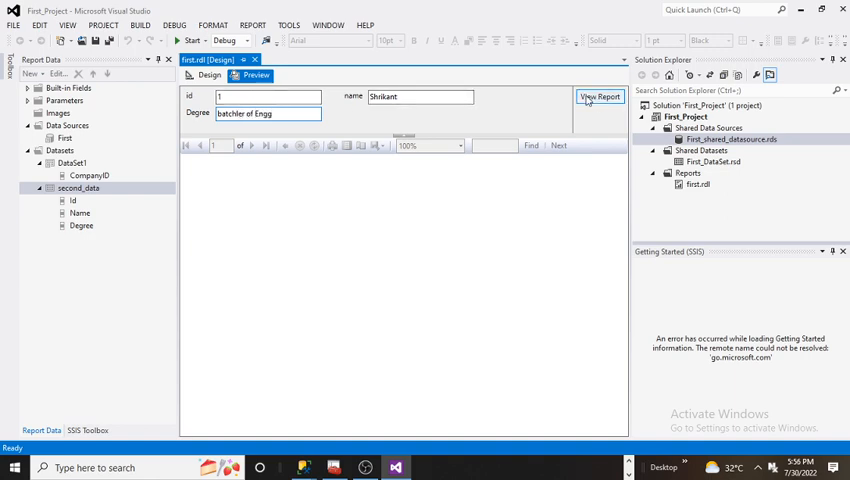
View the report, then change the name to Rohit and re-render the table
click(599, 96)
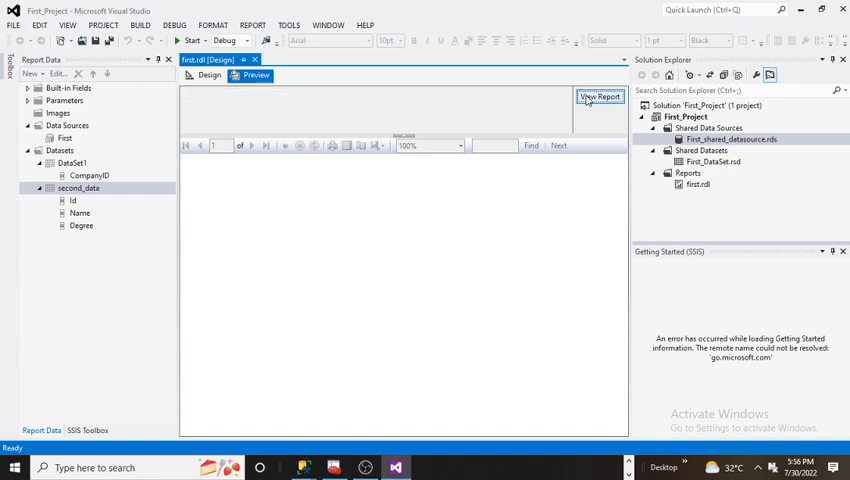
click(600, 96)
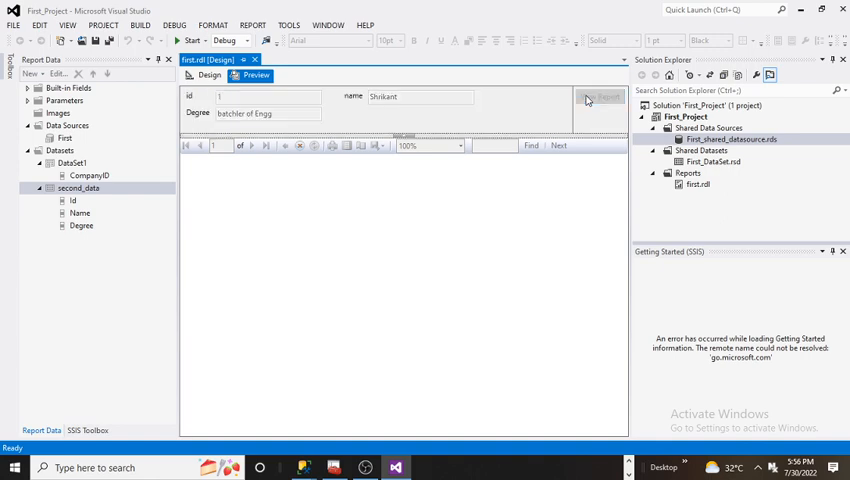
click(600, 97)
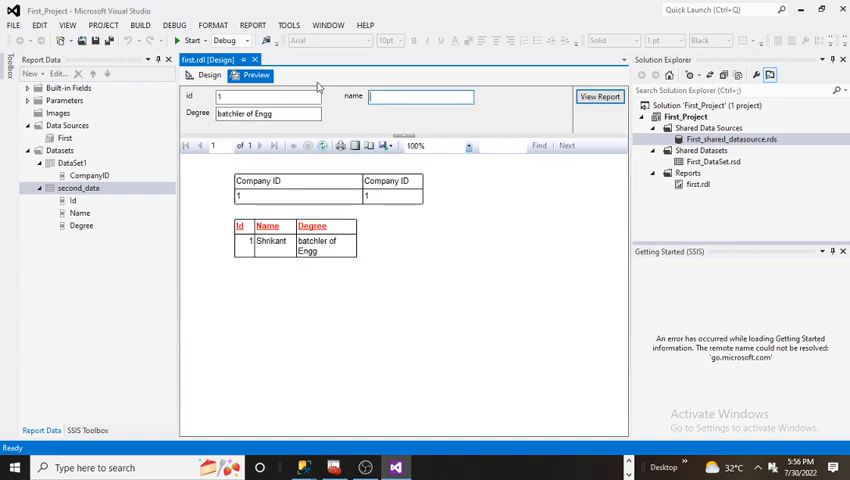
text(Rohit)
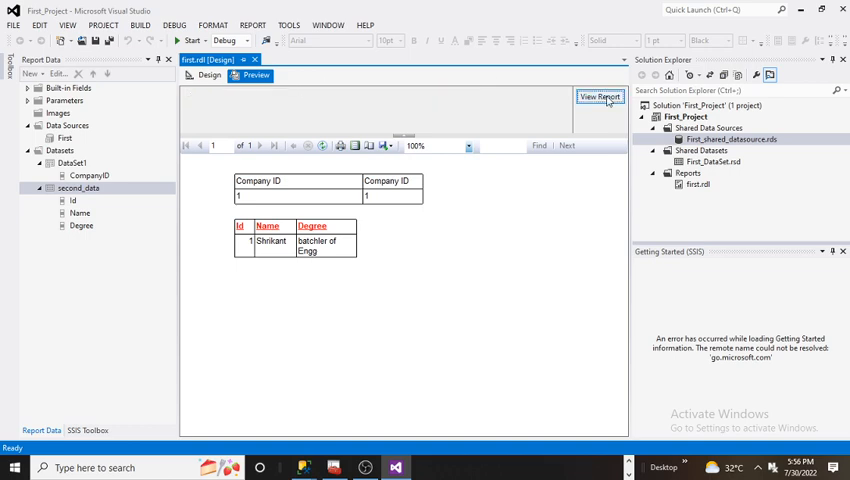
click(600, 97)
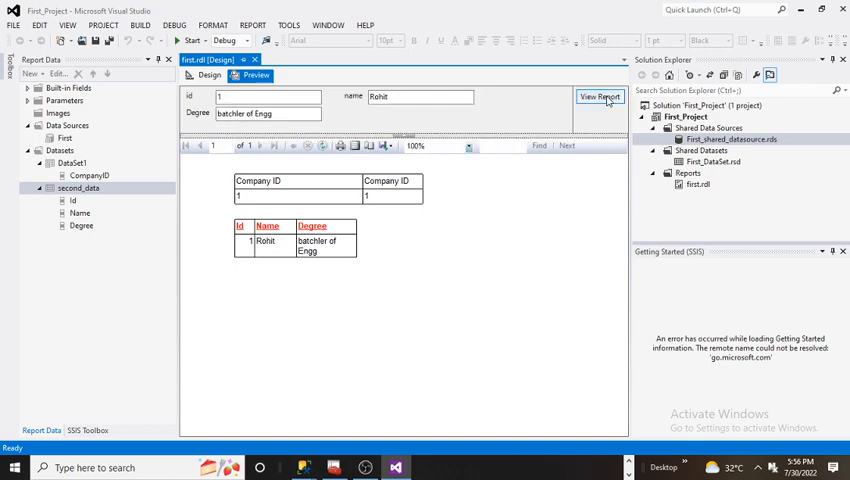
mouse_move(300, 268)
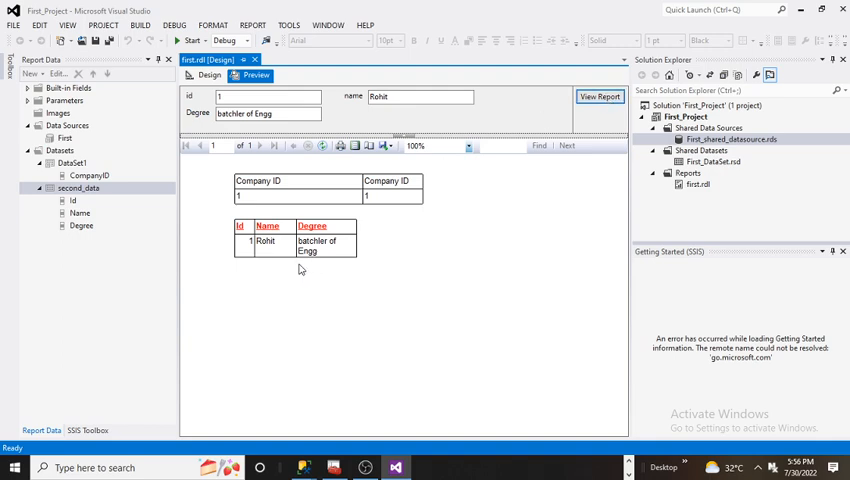
mouse_move(265, 246)
text(2)
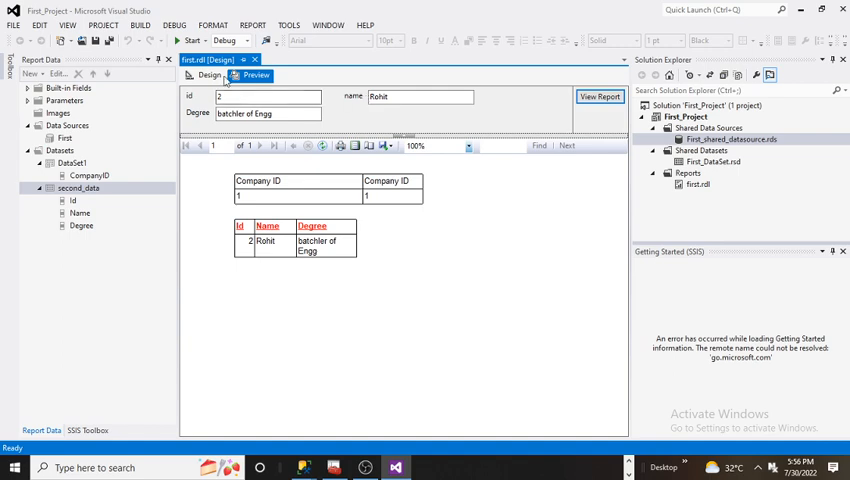
Toggle Design and Preview until the preview reloads with blank id, name and Degree boxes
click(209, 75)
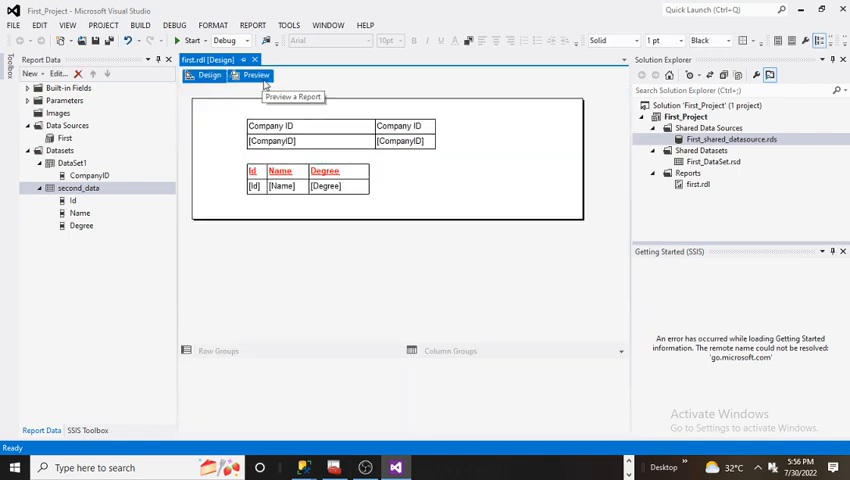
click(256, 75)
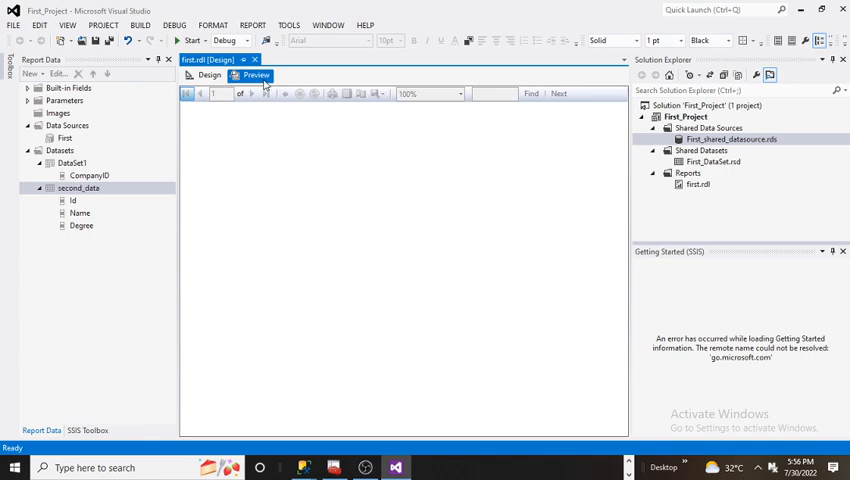
click(209, 75)
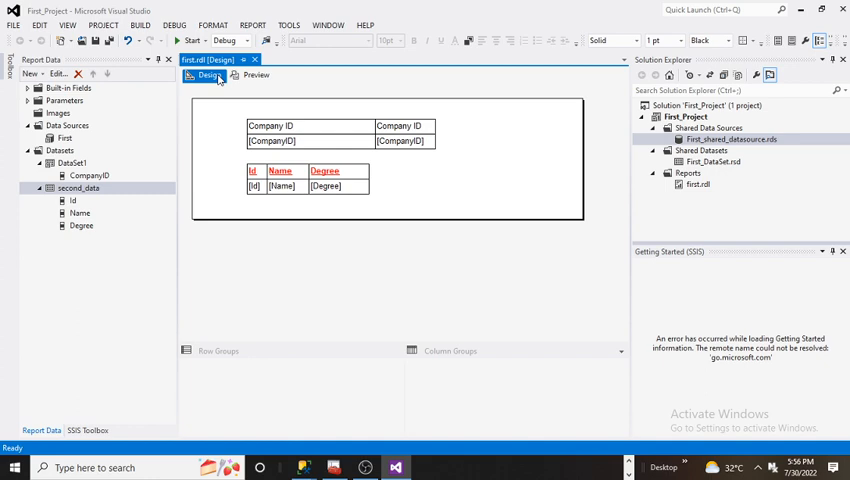
click(255, 75)
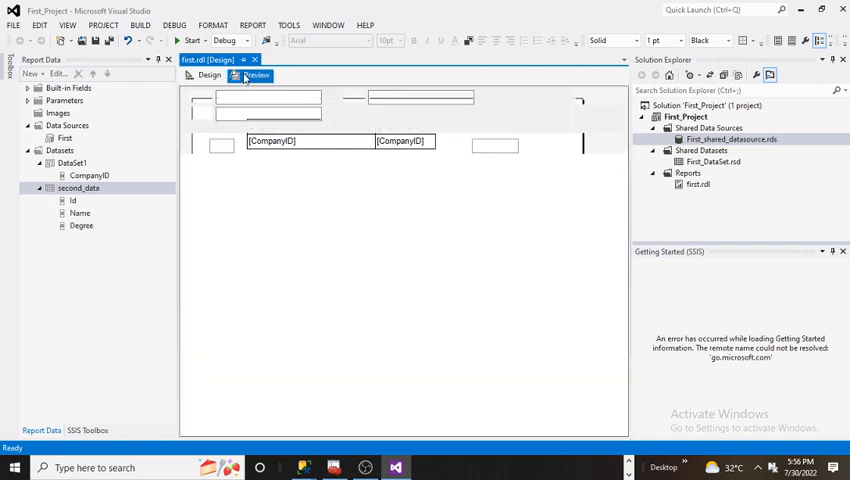
click(256, 75)
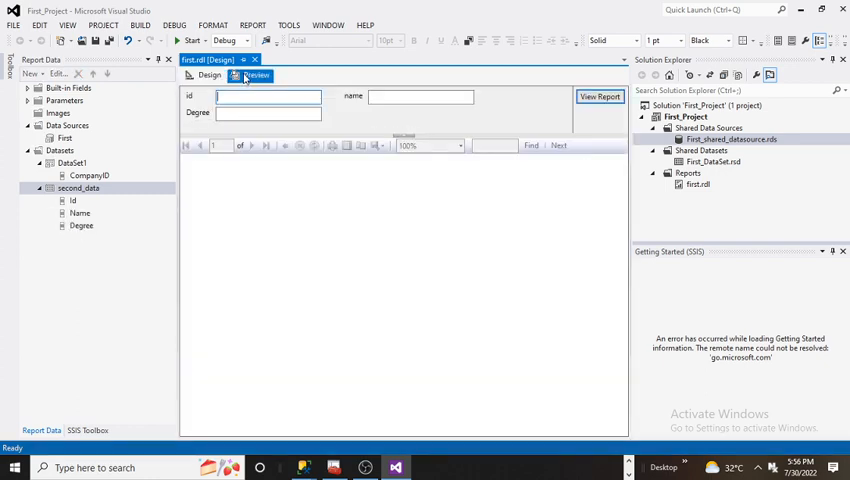
click(256, 75)
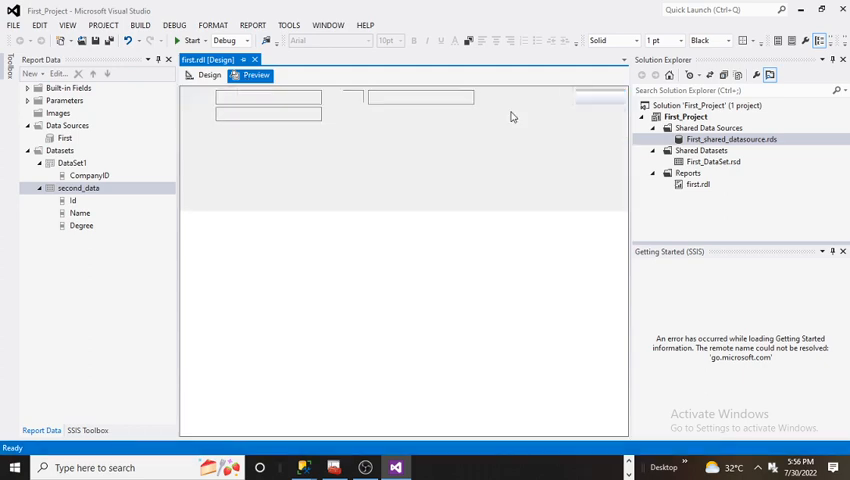
click(256, 75)
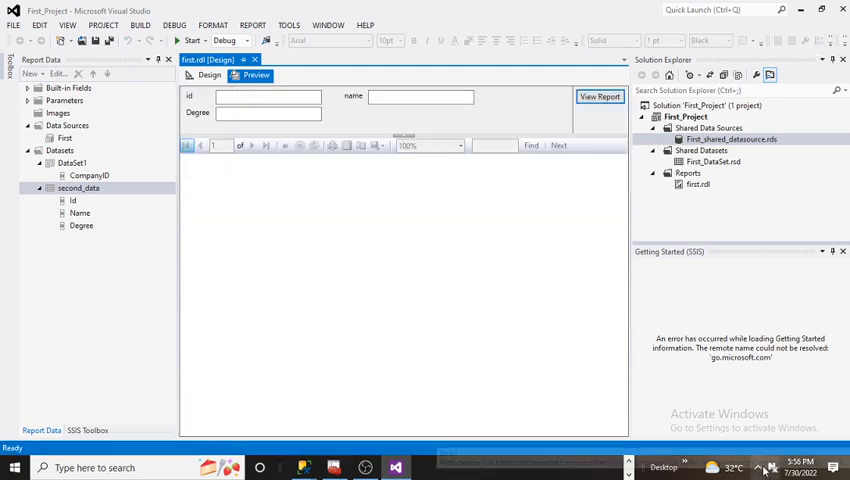
click(758, 467)
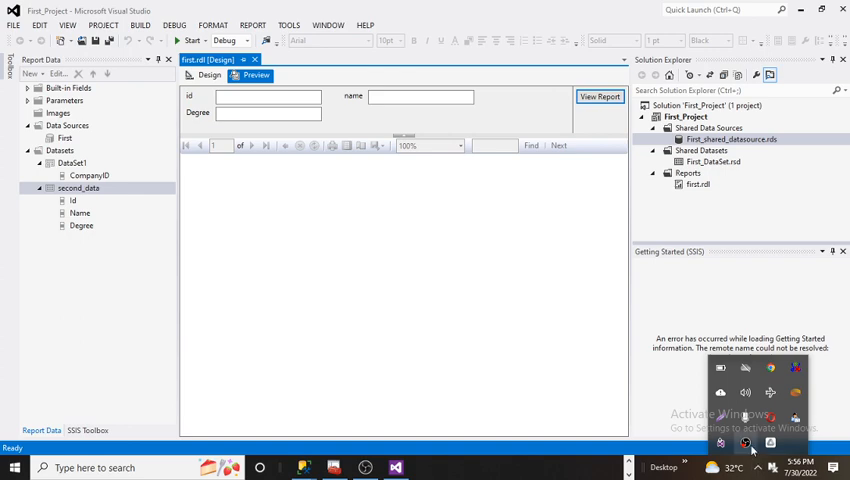